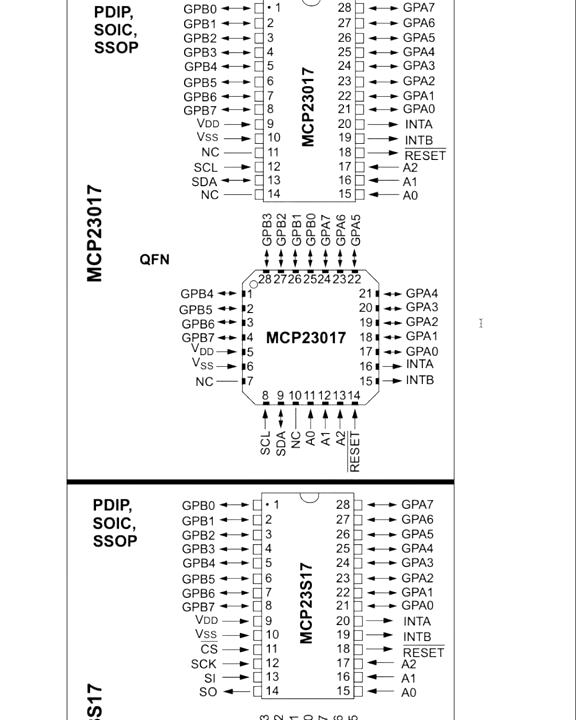
scroll(up, 3)
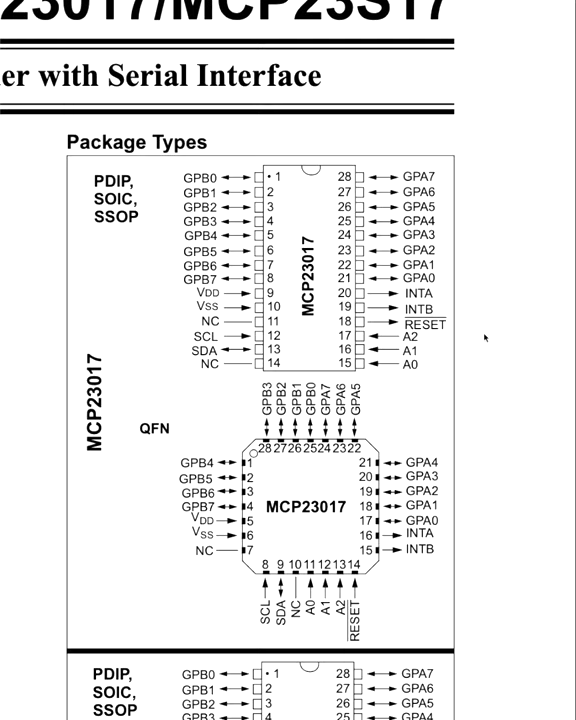
scroll(down, 3)
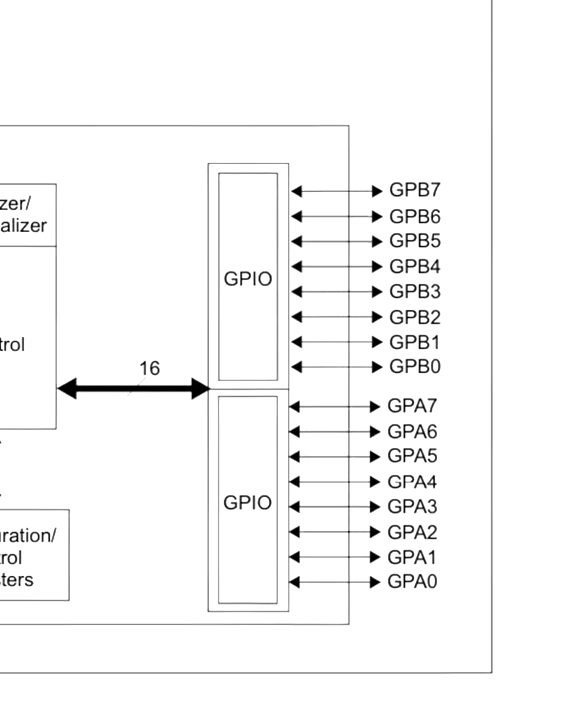